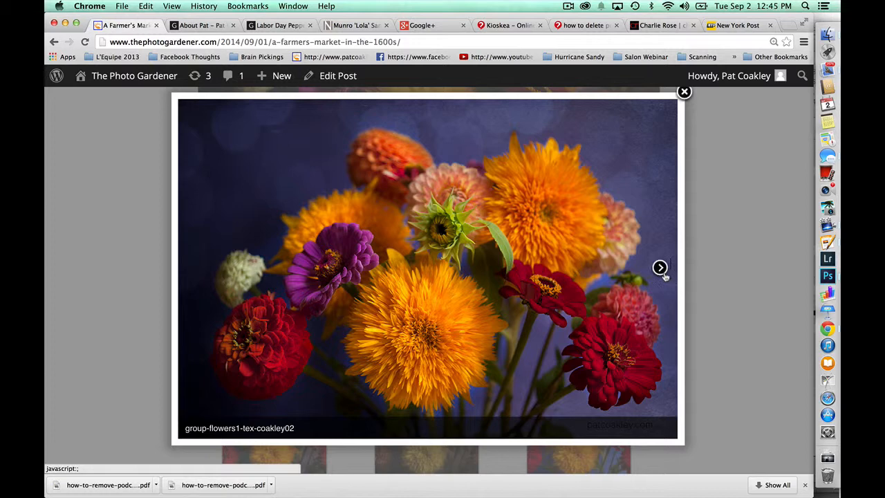
- Advance the lightbox to the old-world edited zinnia and sunflower bouquet photo
click(658, 268)
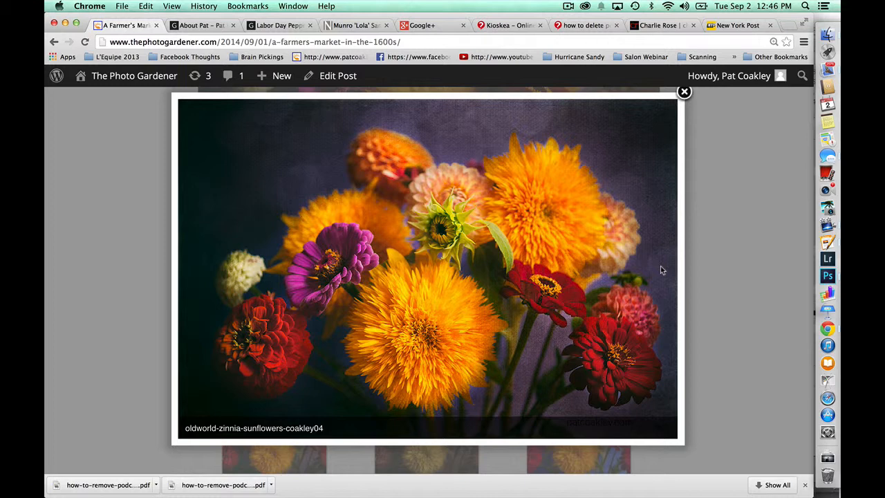
mouse_move(660, 269)
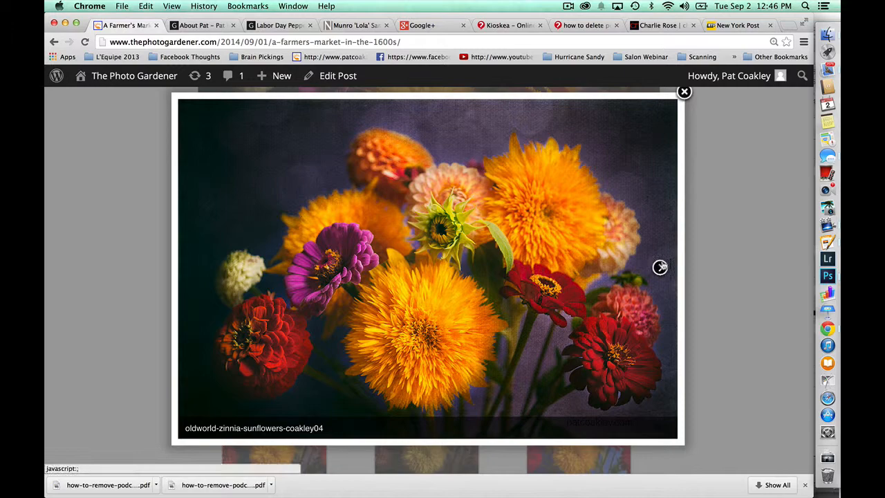